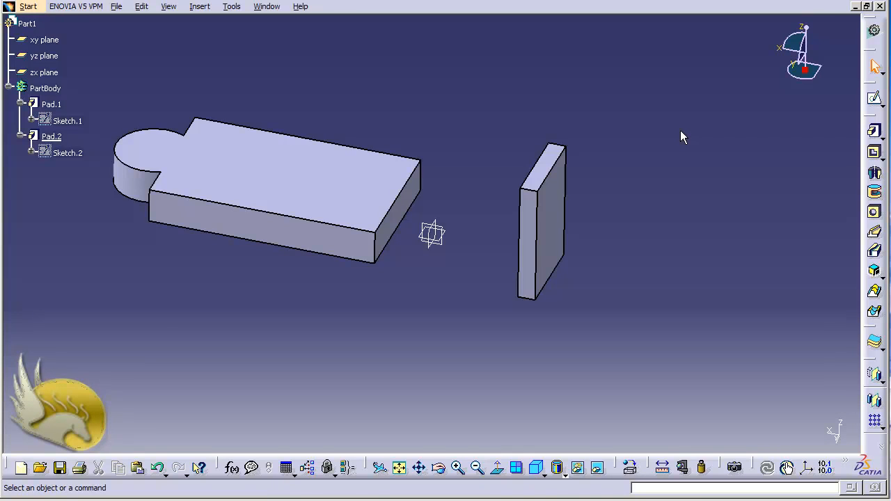
Step: Select Pad.1 and start a Symmetry transformation from the Insert menu
left_click(51, 104)
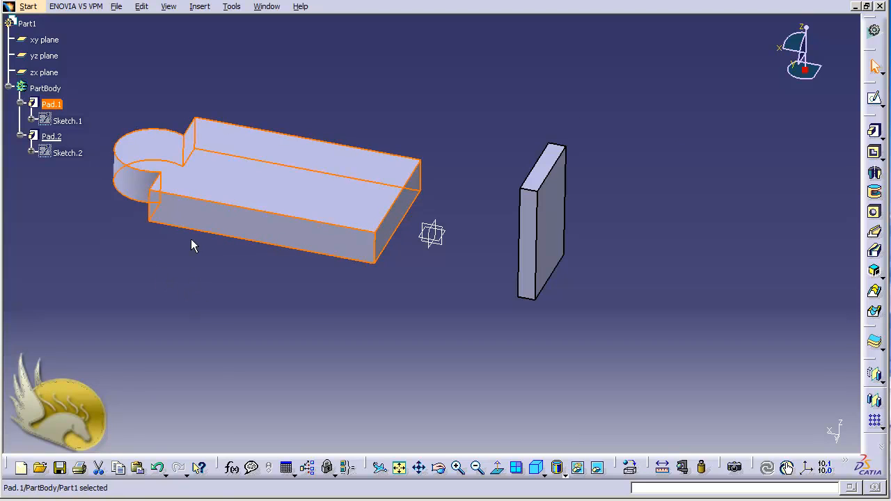
left_click(200, 6)
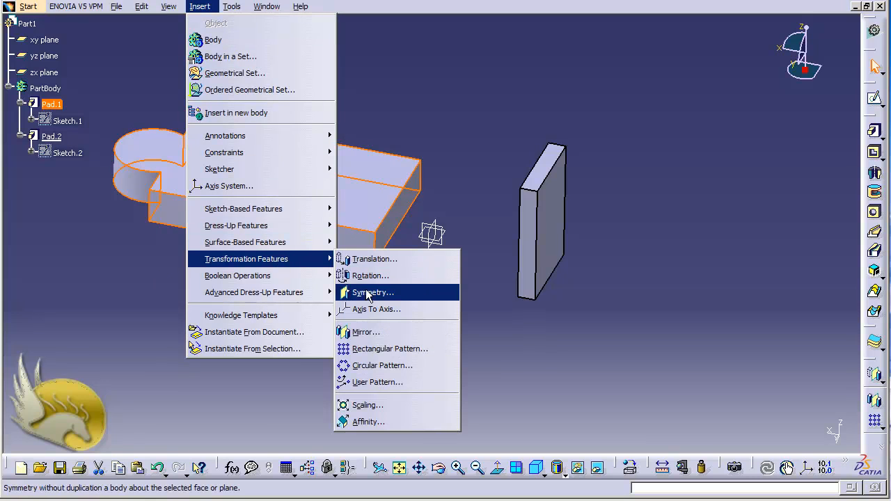
left_click(371, 292)
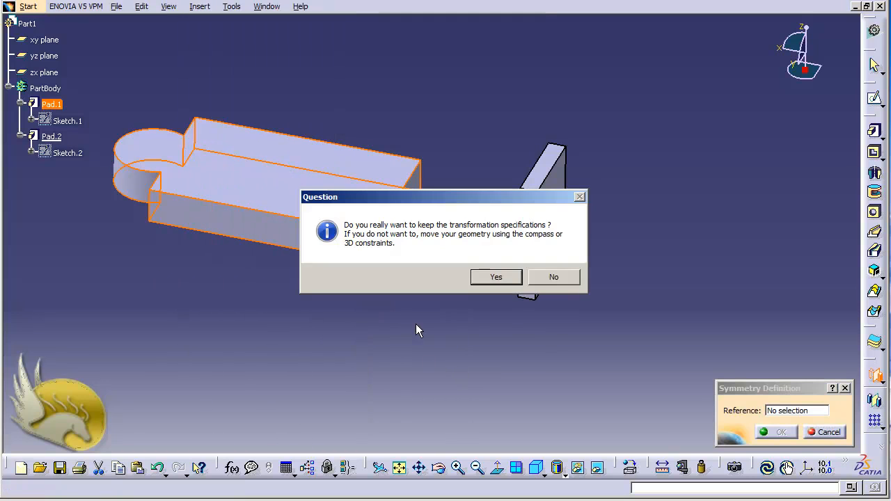
mouse_move(361, 251)
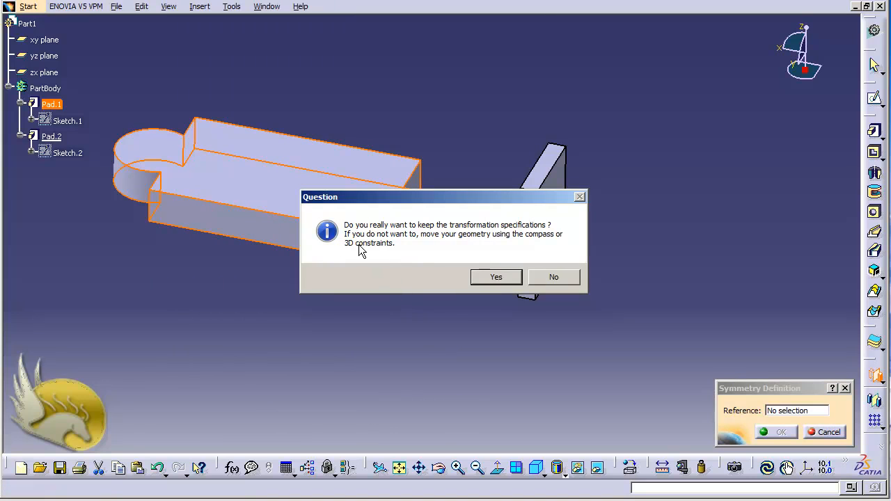
Step: Keep transformation specifications and confirm the symmetry about the Pad.2 edge
left_click(495, 277)
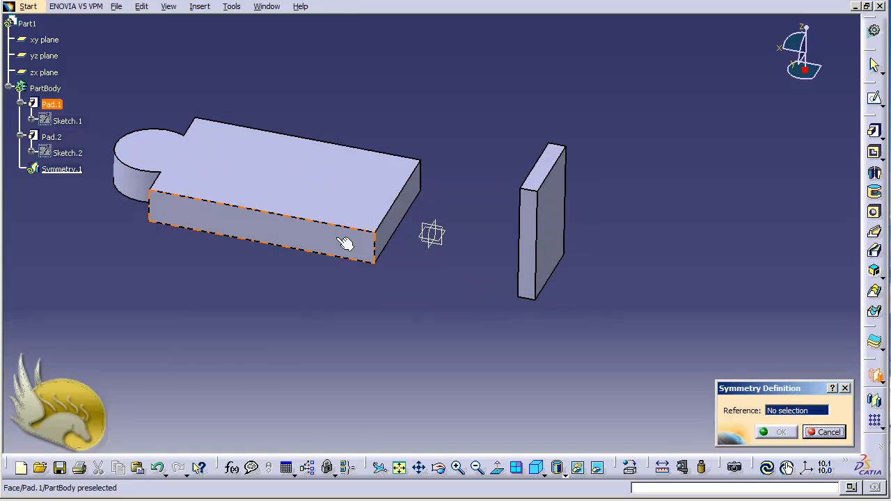
mouse_move(662, 392)
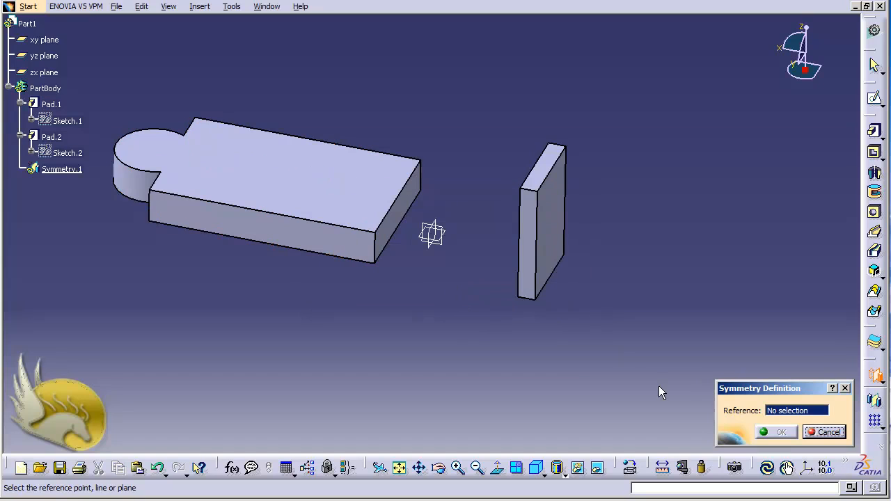
mouse_move(509, 346)
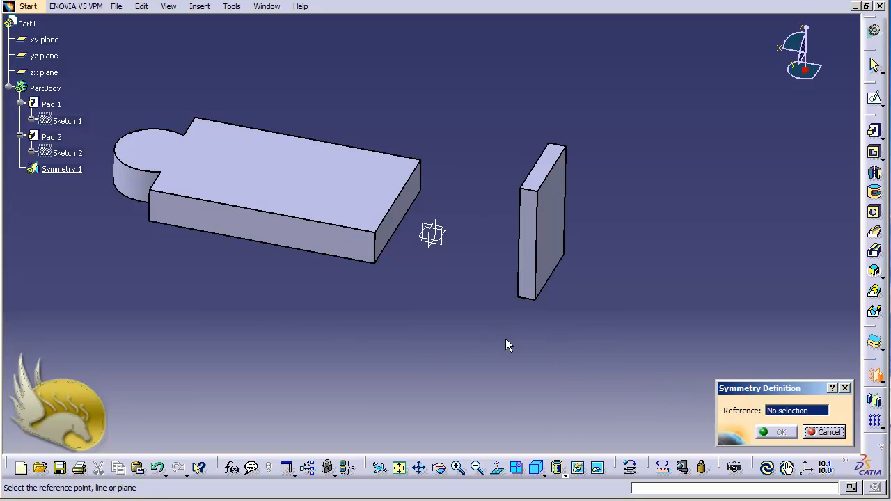
mouse_move(412, 366)
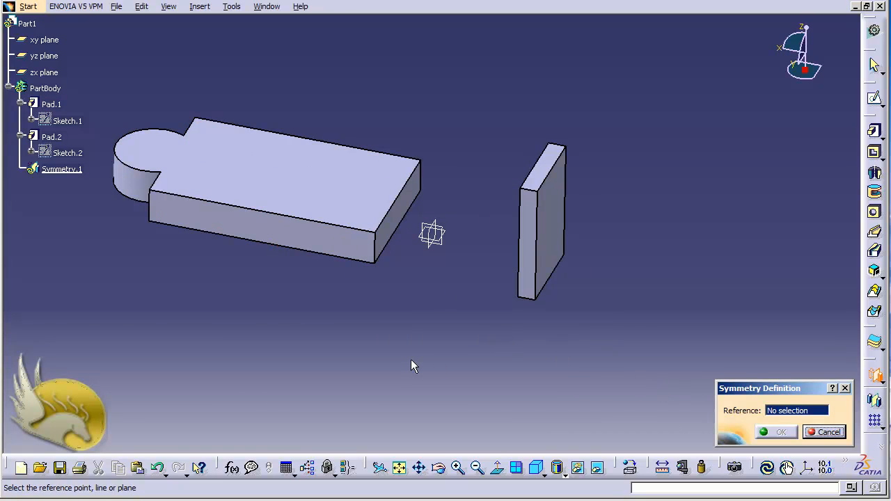
mouse_move(411, 349)
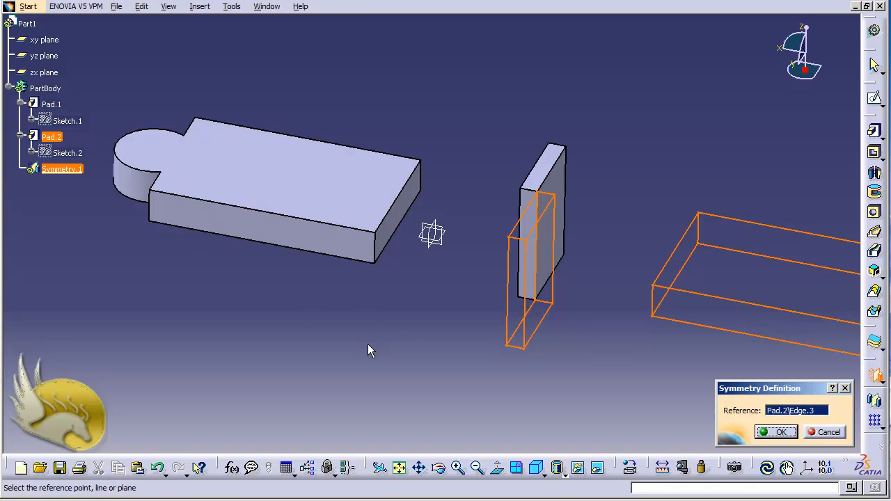
mouse_move(602, 376)
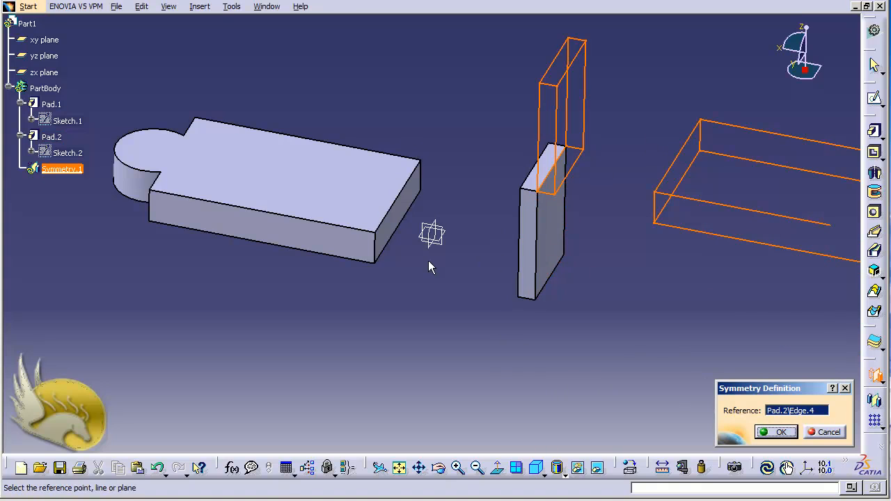
mouse_move(825, 208)
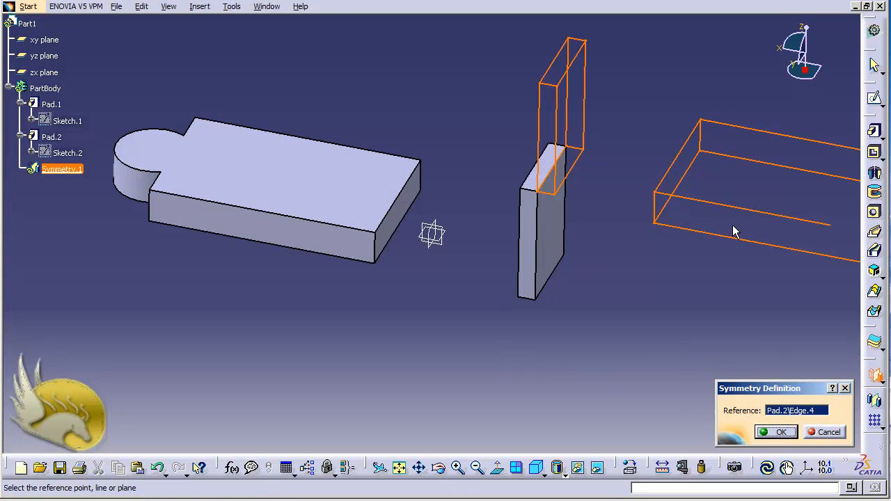
left_click(781, 432)
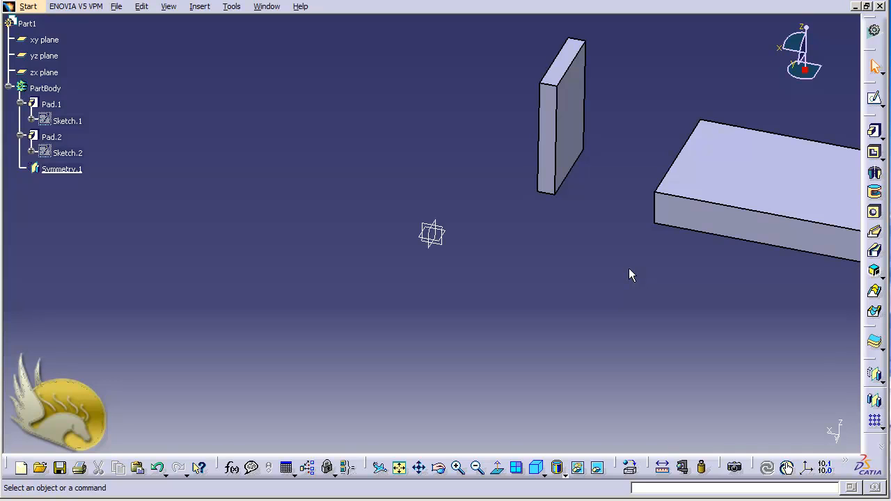
Step: Undo Symmetry.1, leaving only Pad.1 and Pad.2 in the tree
left_click(52, 104)
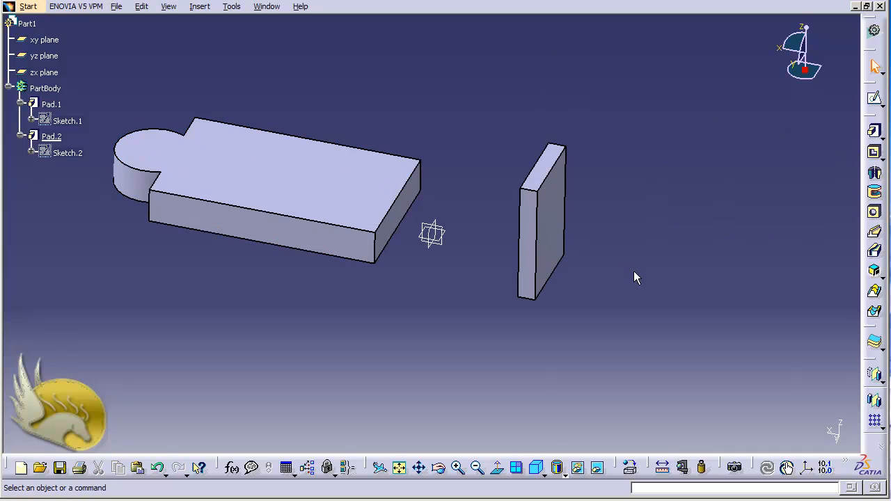
mouse_move(732, 286)
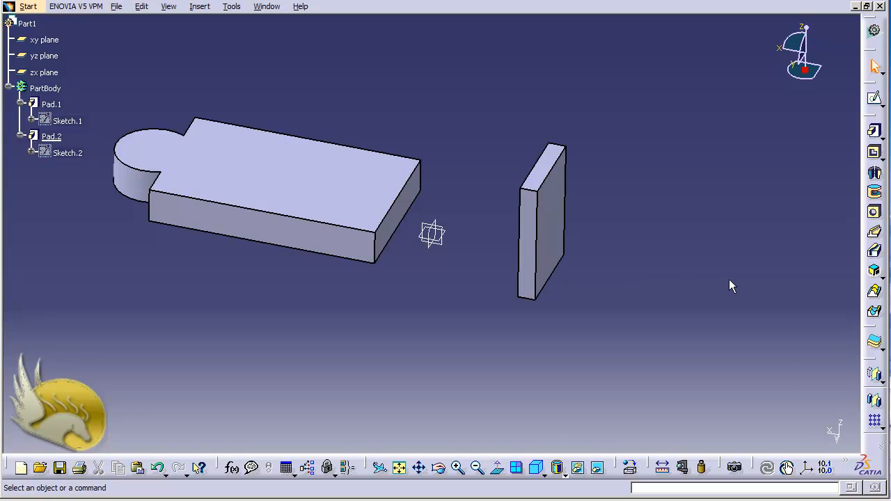
mouse_move(428, 96)
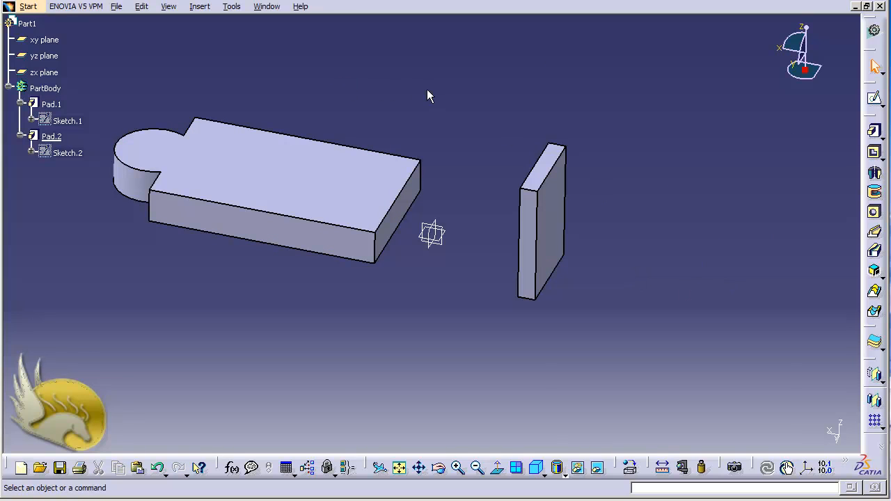
mouse_move(244, 66)
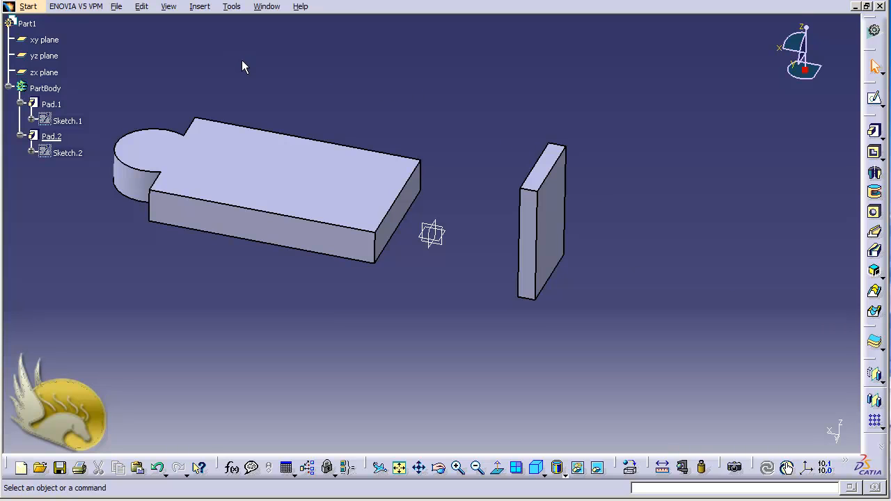
mouse_move(272, 76)
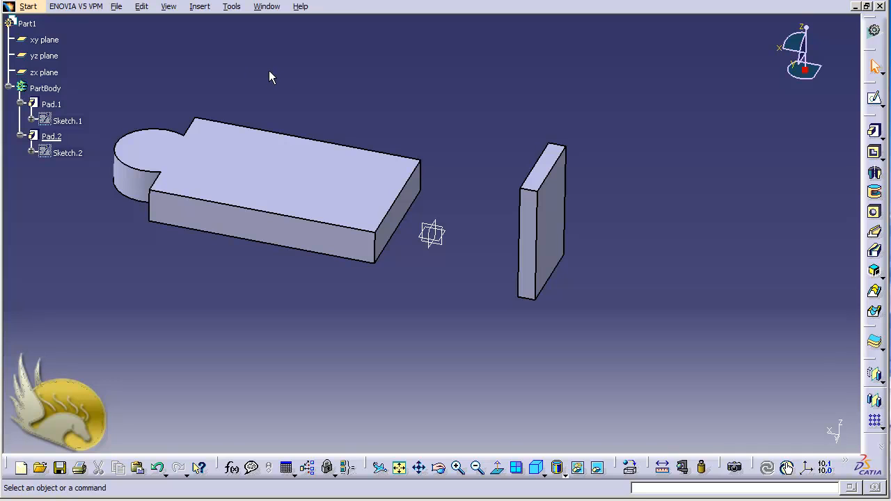
mouse_move(197, 9)
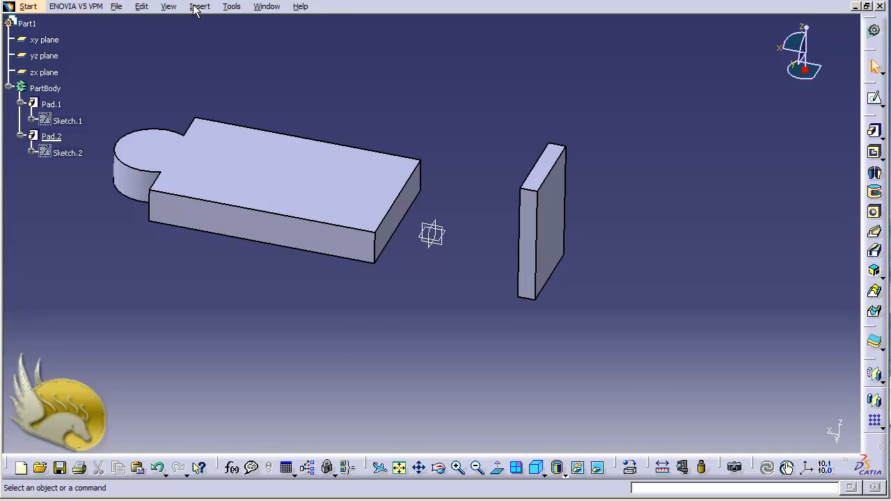
Step: Create Mirror.1 of the whole solid about Pad.1's top face
left_click(200, 6)
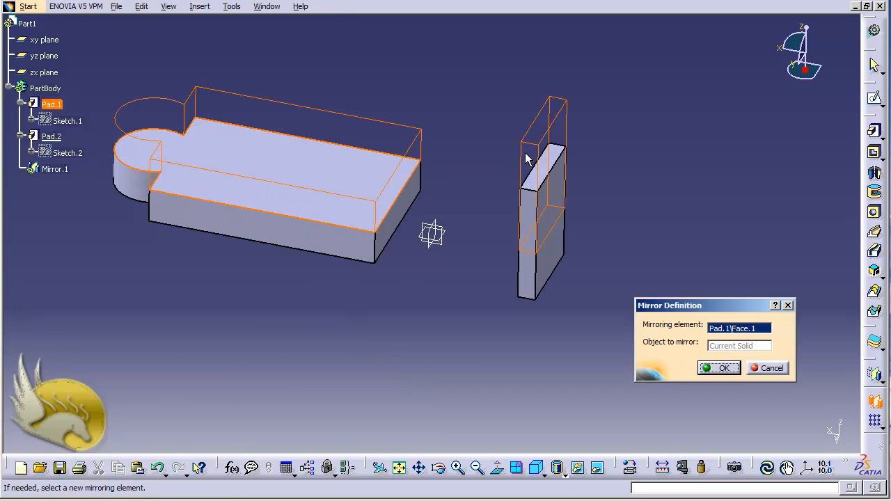
mouse_move(547, 309)
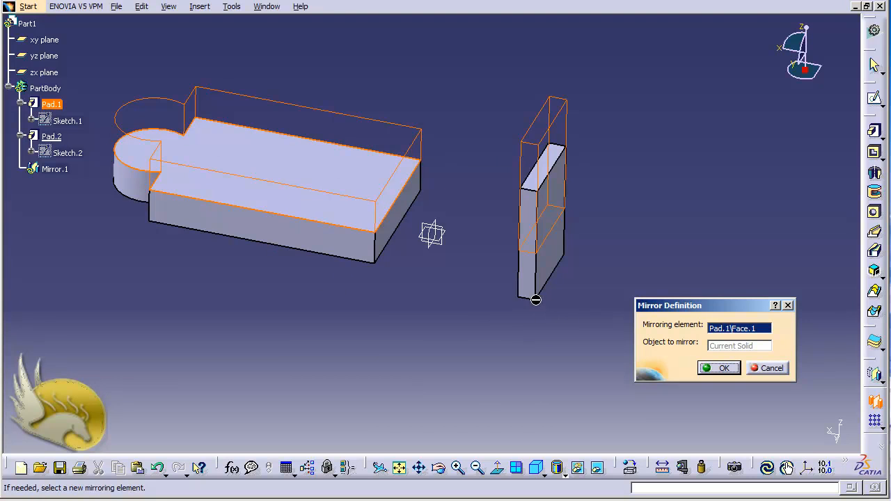
left_click(719, 368)
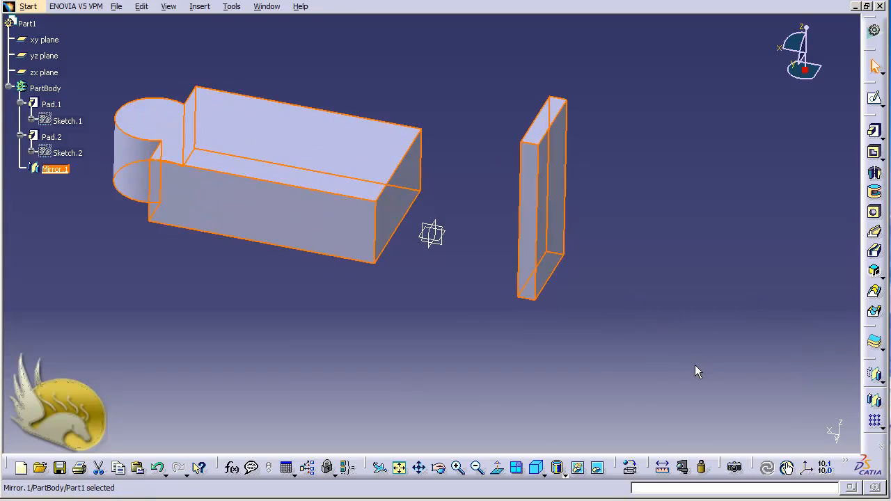
mouse_move(255, 201)
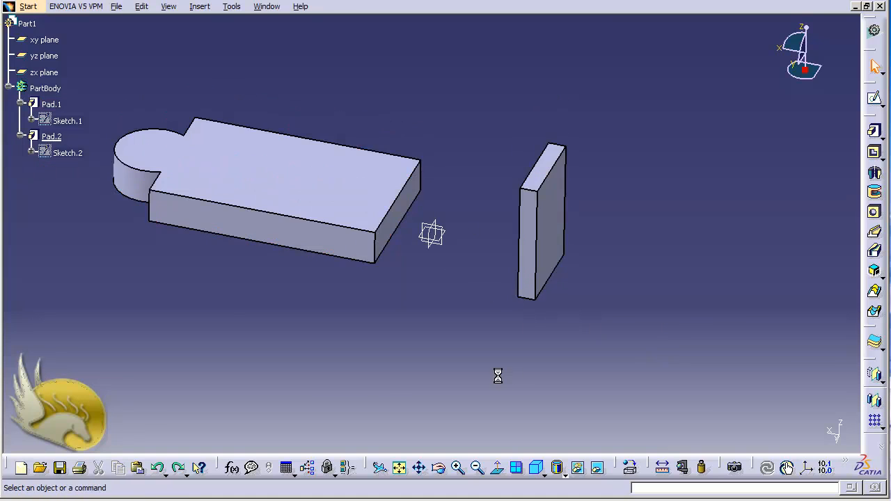
left_click(200, 6)
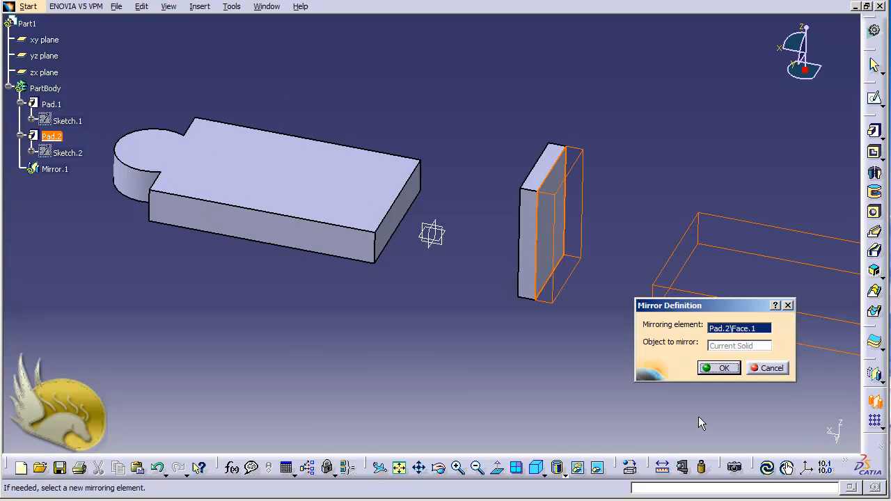
left_click(719, 368)
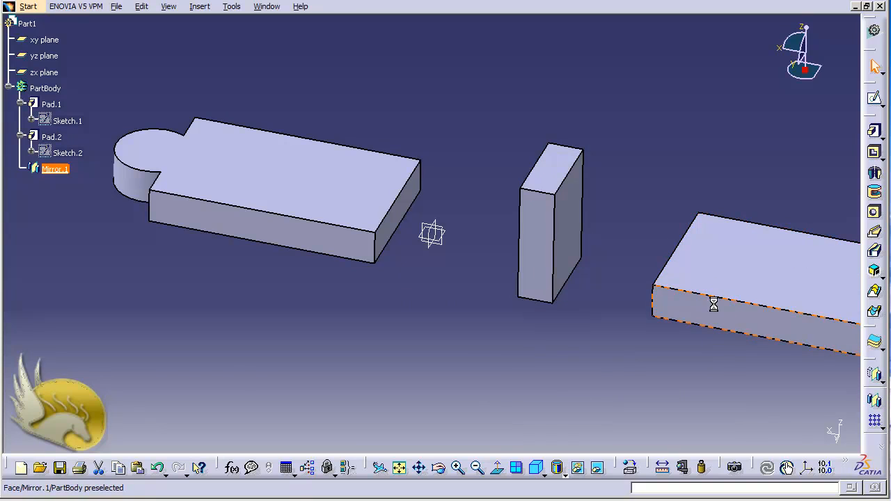
left_click(714, 304)
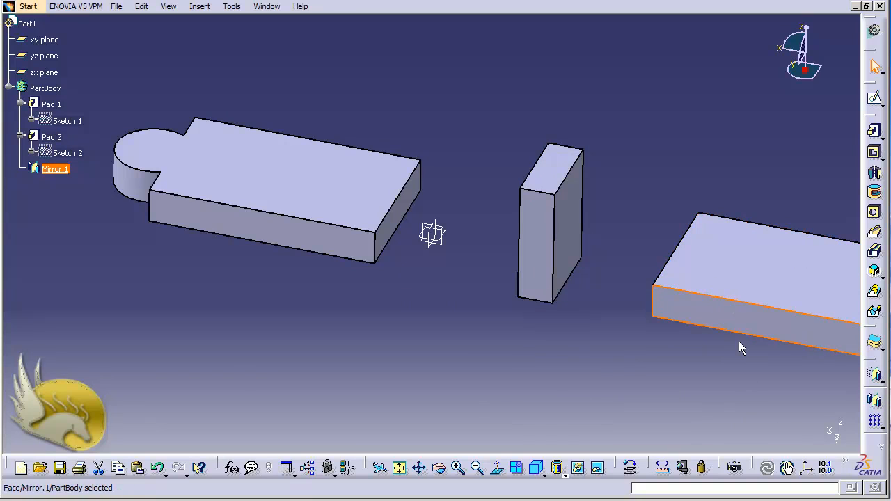
left_click(620, 360)
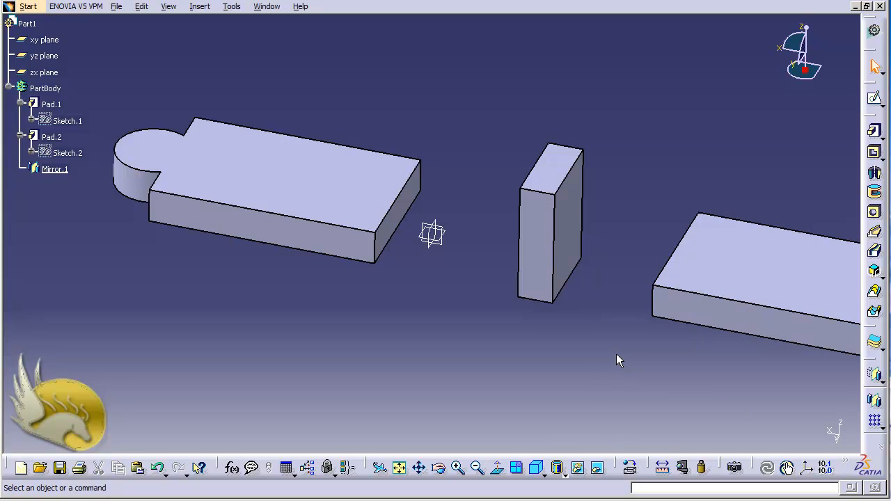
left_click(53, 169)
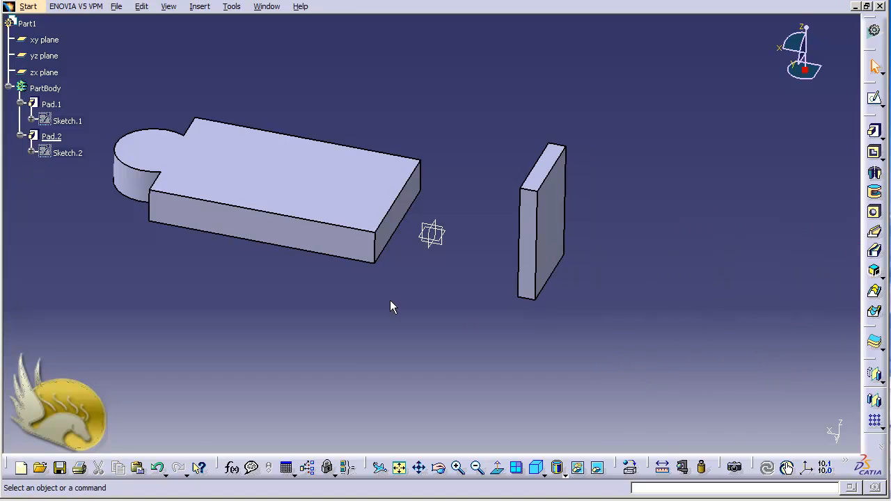
mouse_move(51, 104)
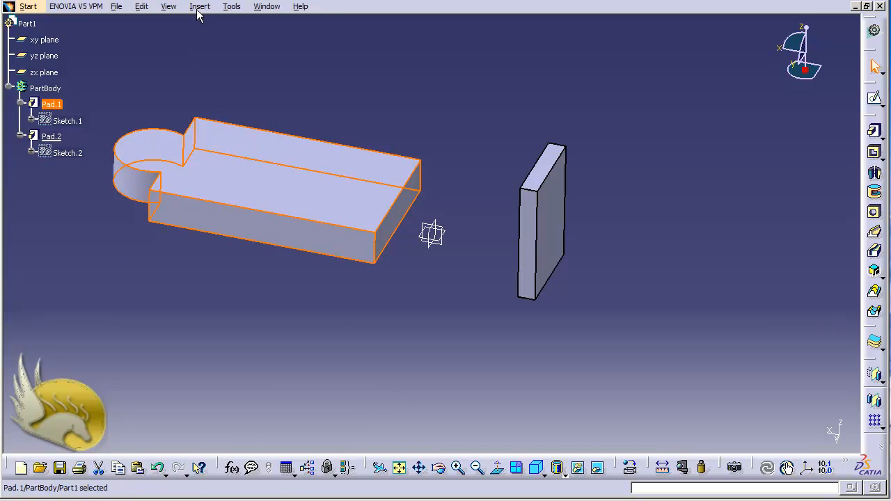
Step: Start a mirror of Pad.1 alone with its top face as the mirroring element
left_click(200, 6)
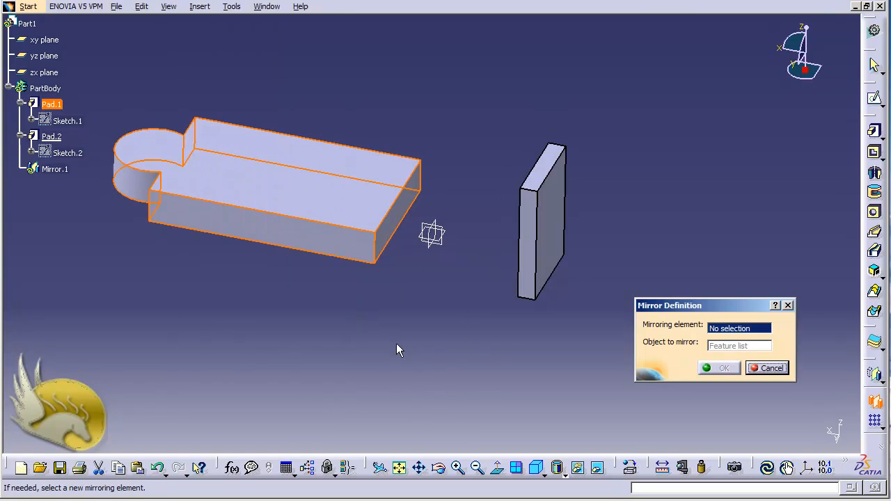
mouse_move(703, 336)
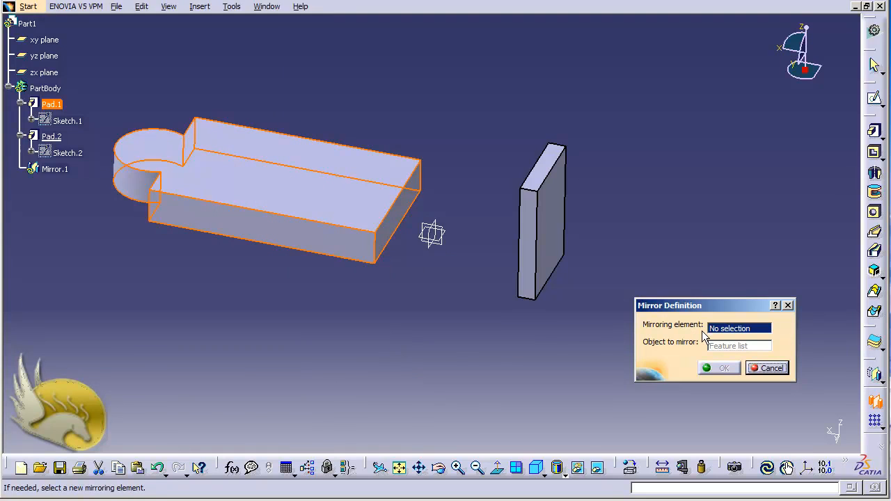
mouse_move(329, 192)
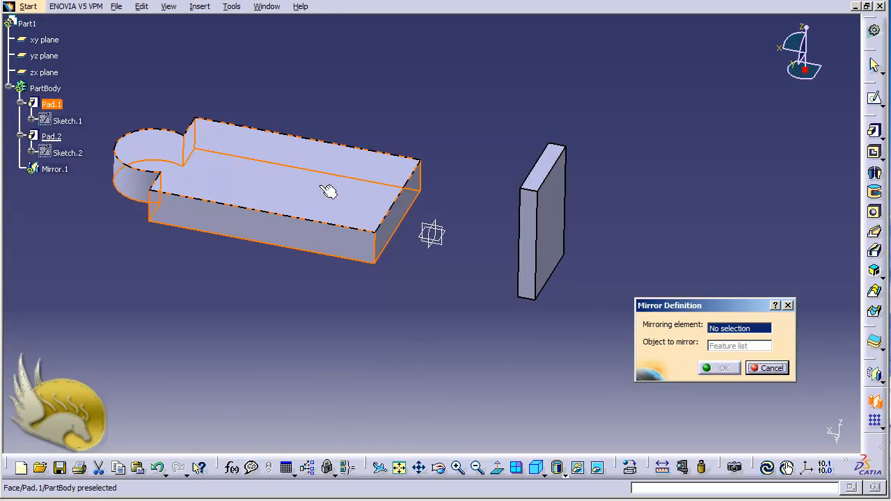
left_click(314, 188)
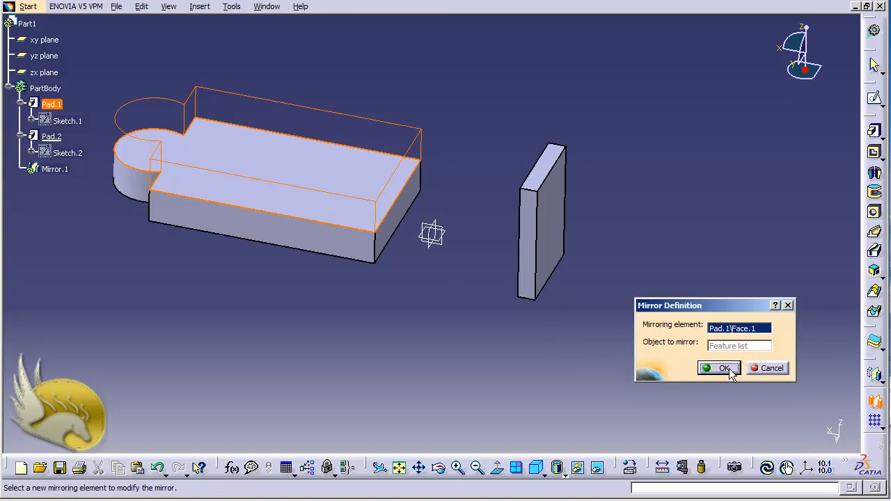
Step: Confirm Mirror.1, doubling Pad.1 upward about its top face
left_click(719, 368)
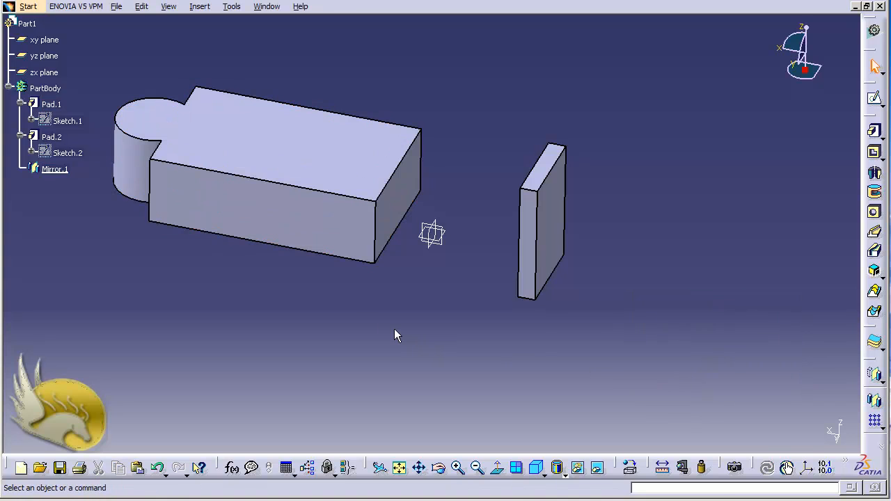
mouse_move(330, 289)
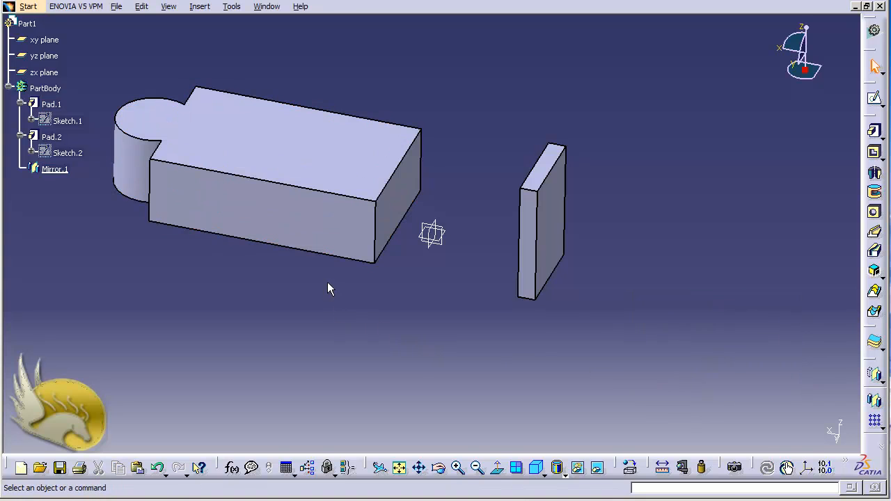
mouse_move(68, 195)
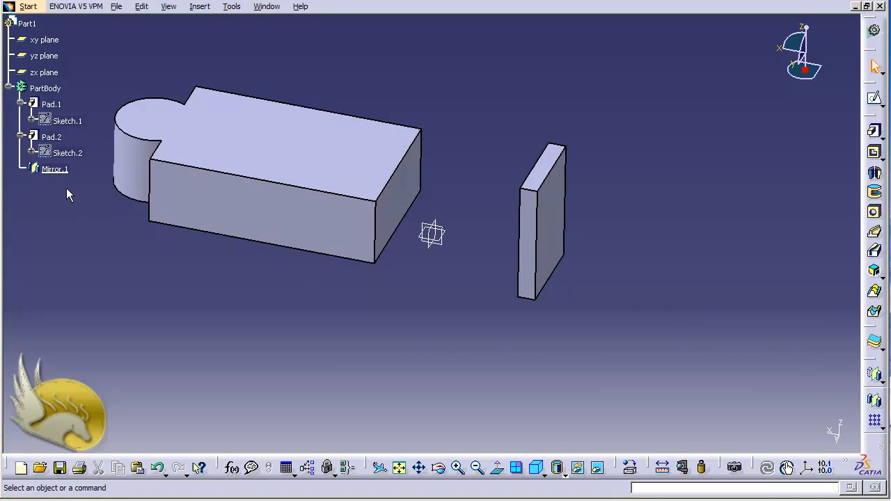
mouse_move(82, 193)
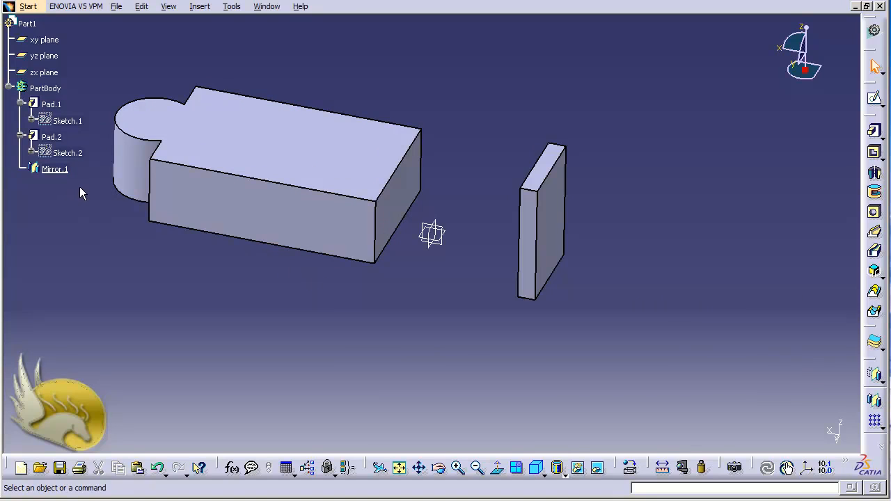